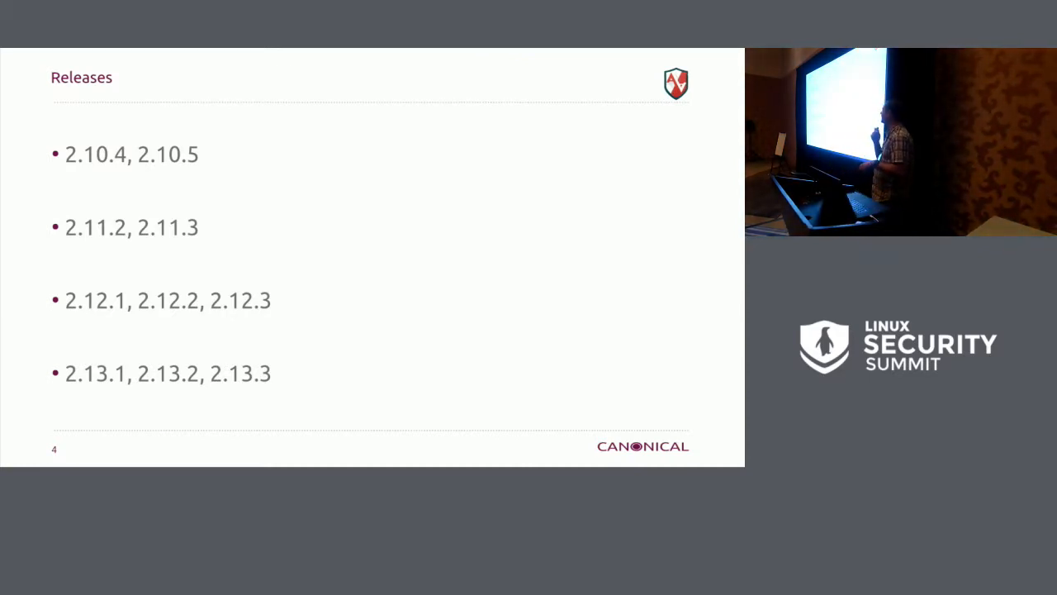
# - Advance from the Releases slide to the Improvements slide (LSM stacking, work buffers, checkpoint compression)
pyautogui.press('Right')
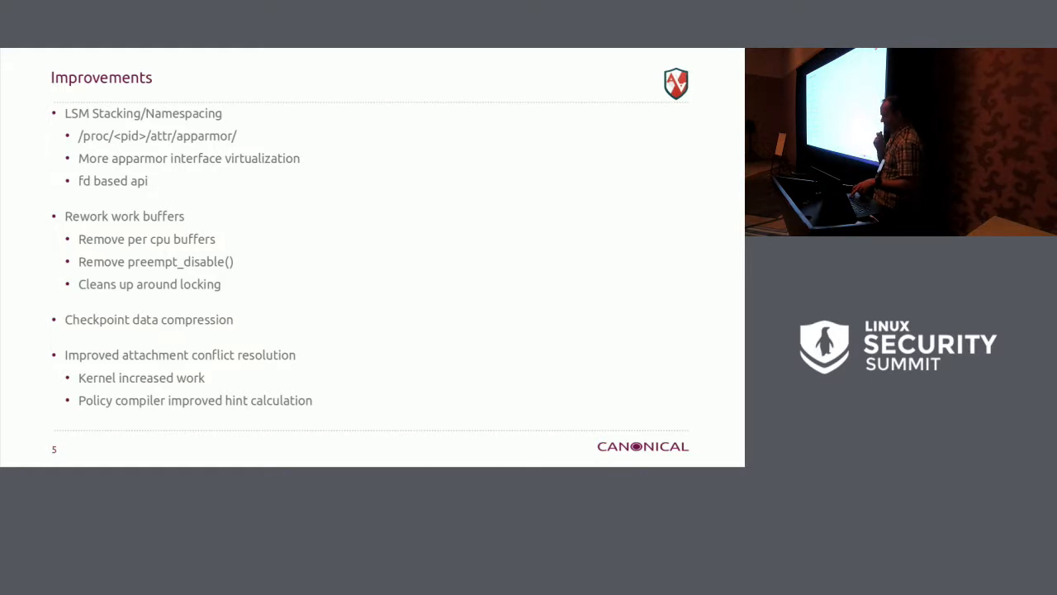
# - Advance to the State Machine Improvements slide on the matching engine refactor and verifier checks
pyautogui.press('Right')
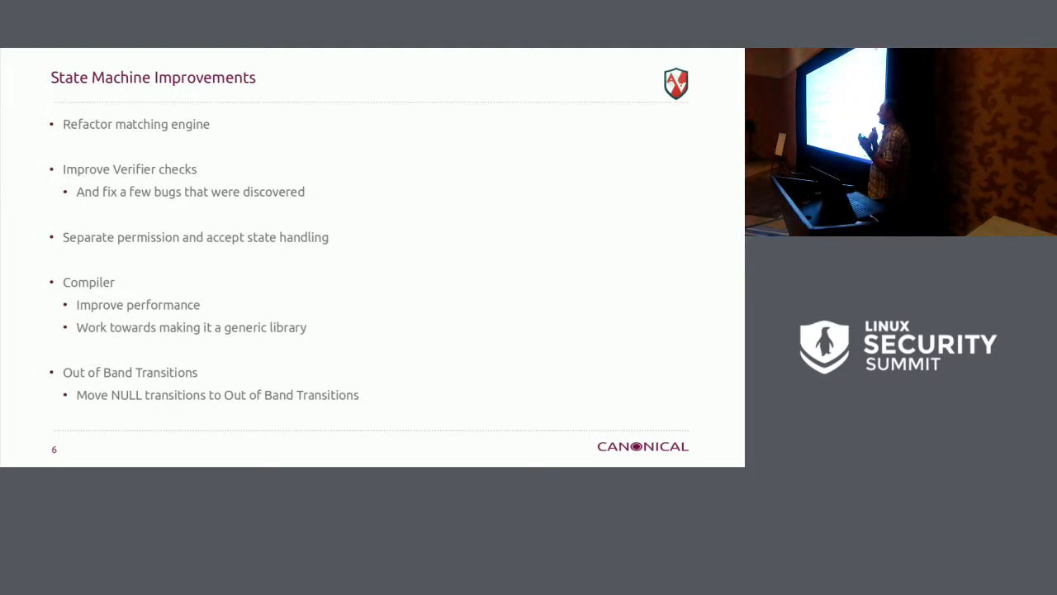
# - Advance toward slide 9, Unprivileged Policy, on system policy control and user-defined profiles
pyautogui.press('right')
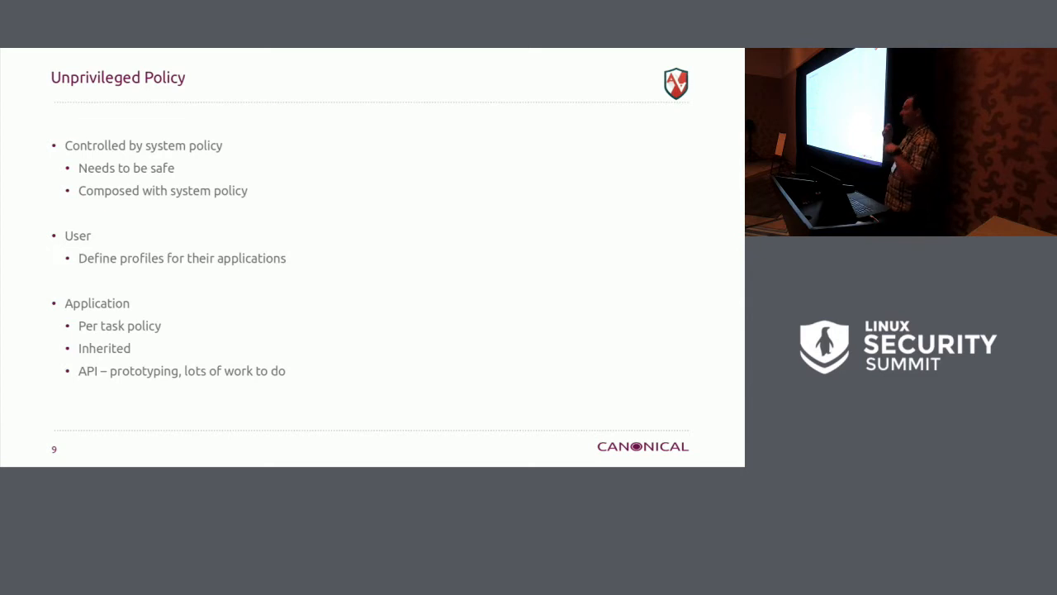
pyautogui.press('Right')
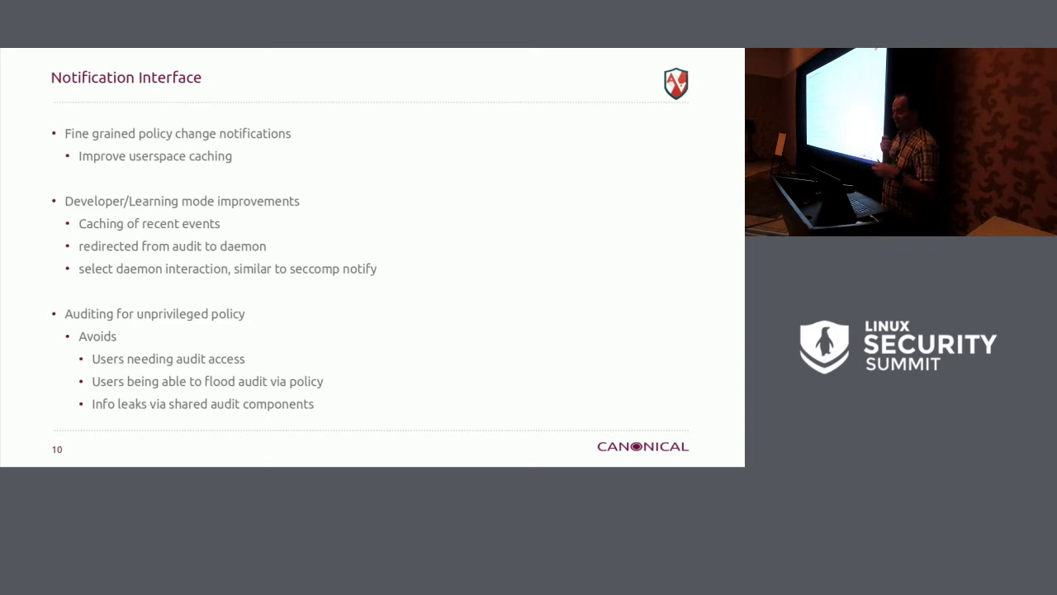
# - Advance to the Notification Interface slide and on to slide 11, Misc
pyautogui.press('Right')
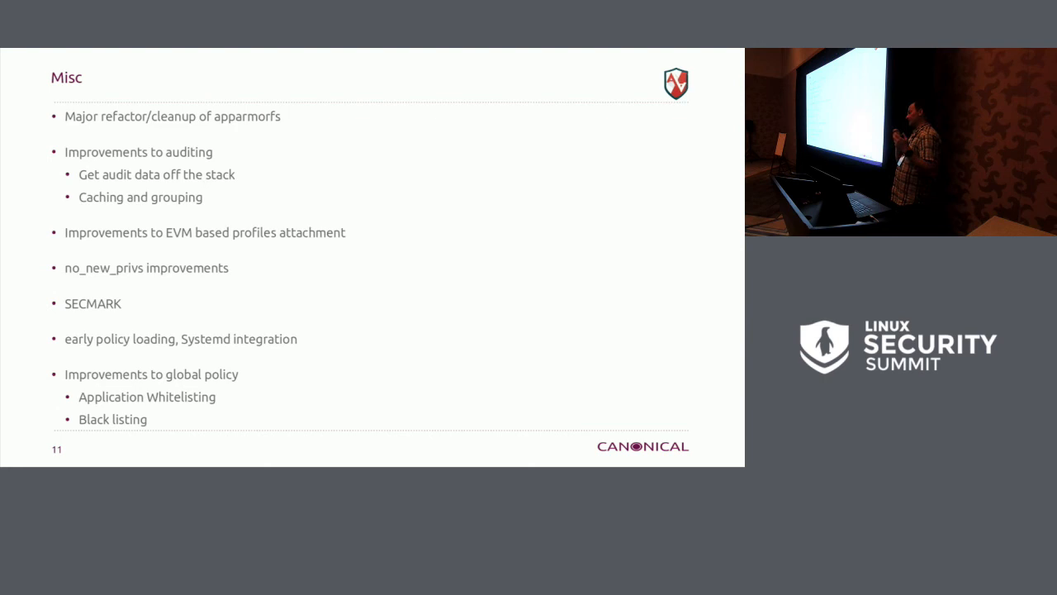
# - Advance from the Misc slide to the closing slide 12, 'Questions please / Thank you'
pyautogui.press('Right')
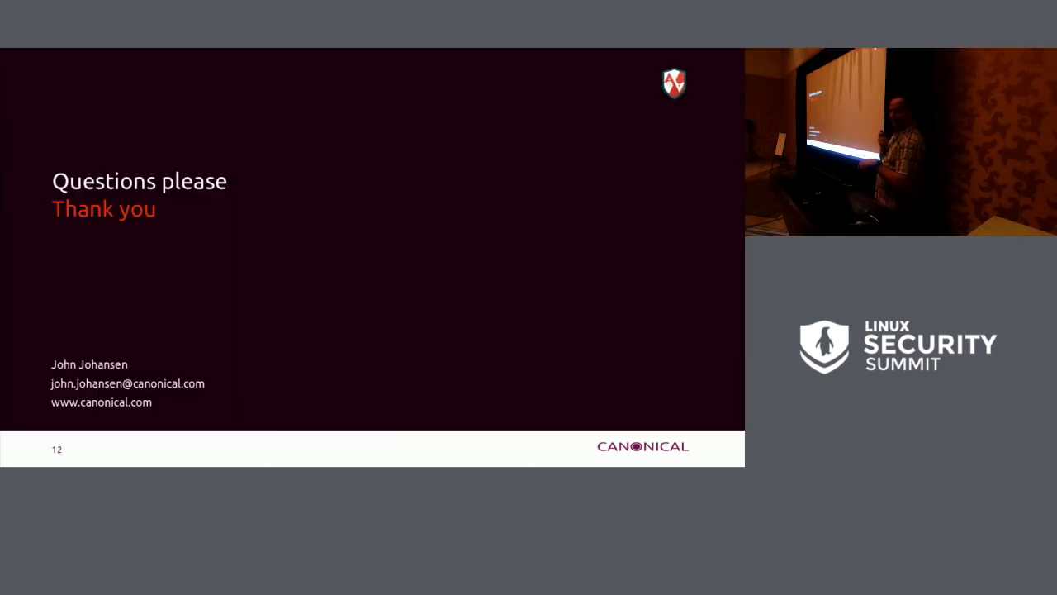